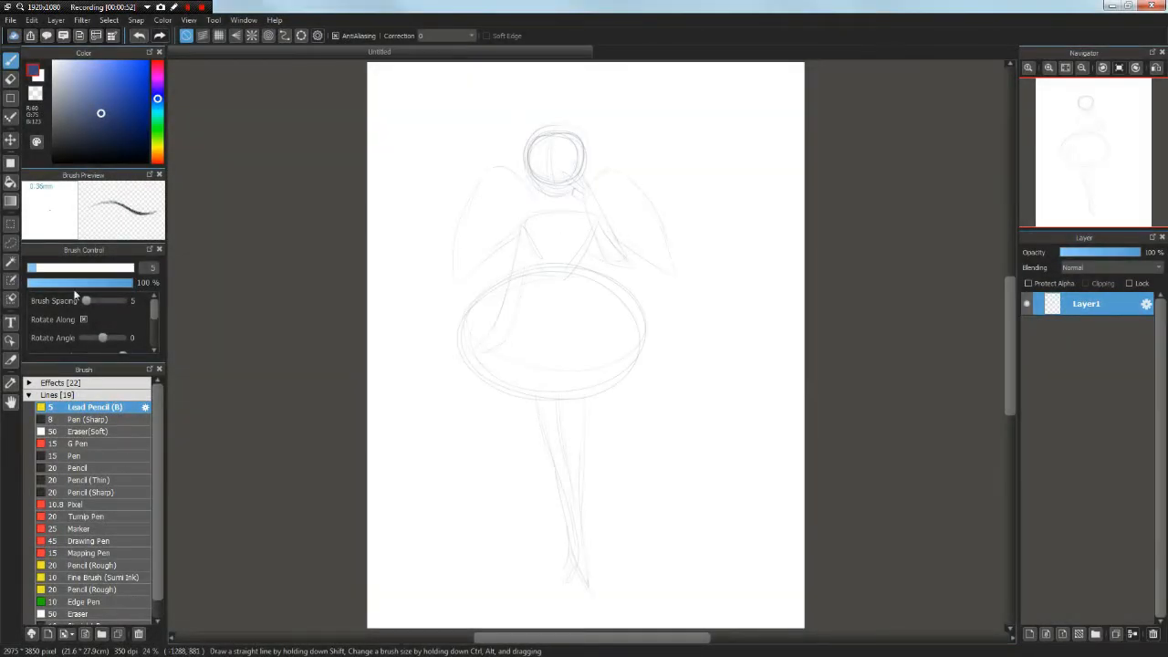
# - Add Layer2, redraw the head outline and fade the rough Layer1 sketch
pyautogui.click(11, 224)
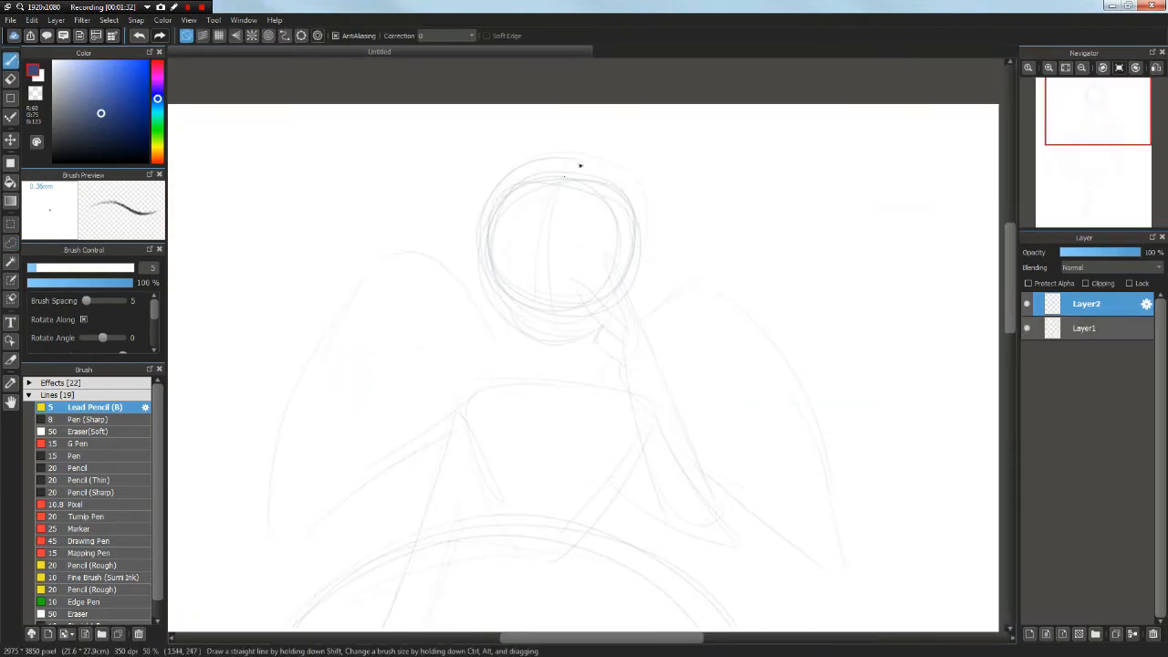
pyautogui.moveTo(580, 166); pyautogui.dragTo(486, 309)
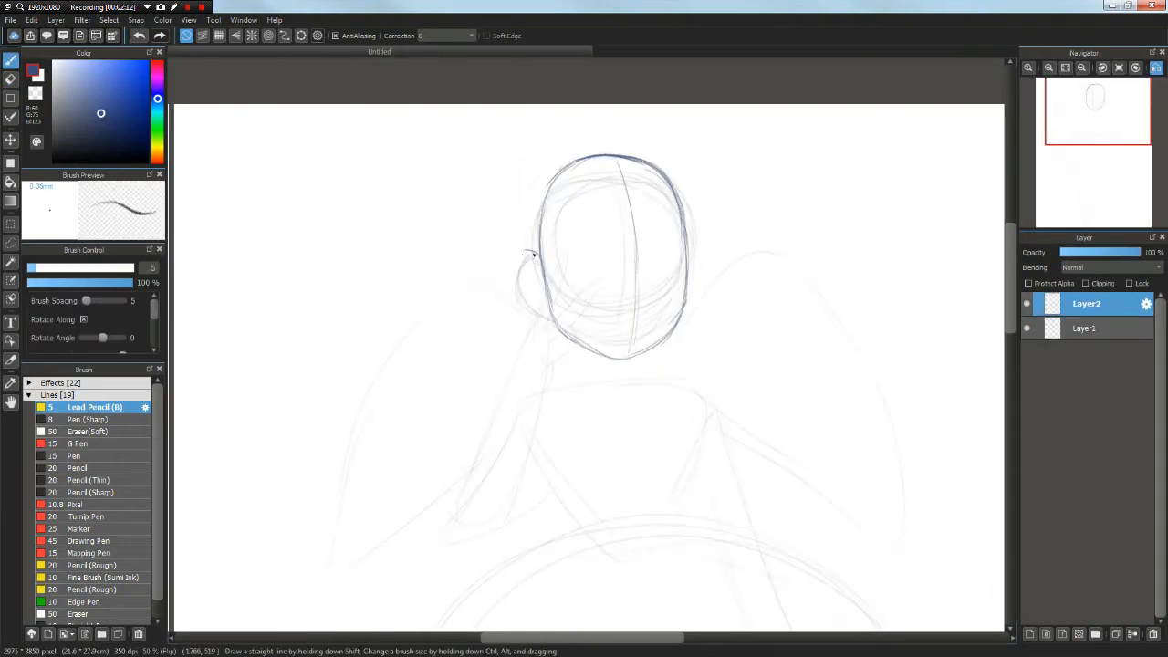
pyautogui.click(1086, 327)
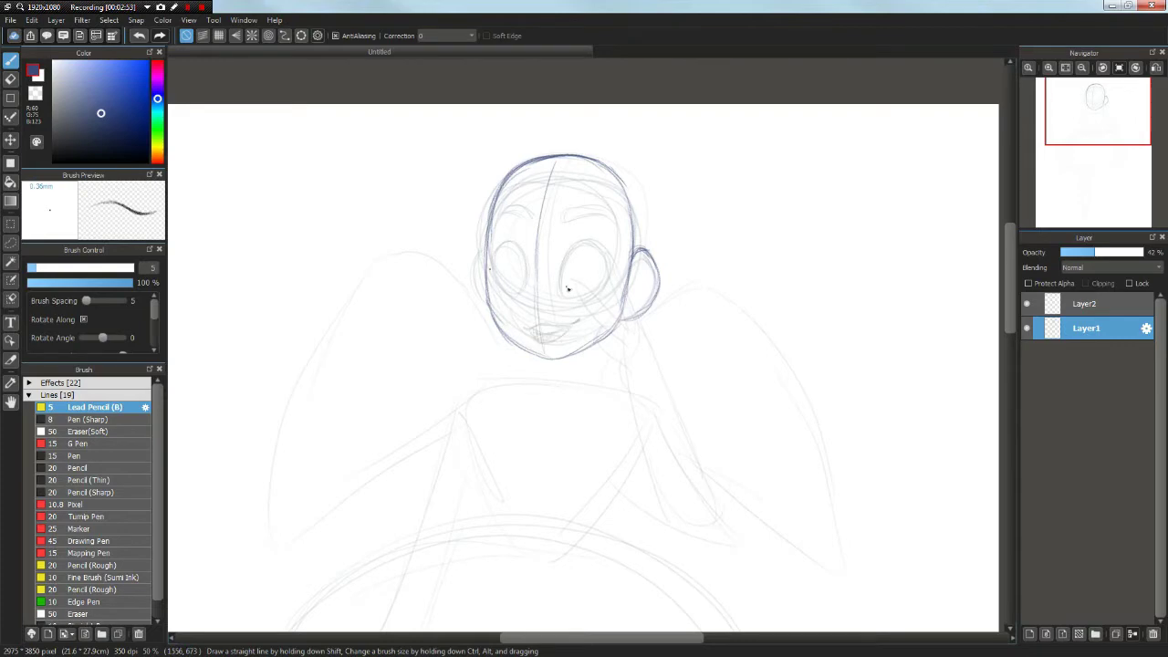
pyautogui.moveTo(565, 291); pyautogui.dragTo(558, 348)
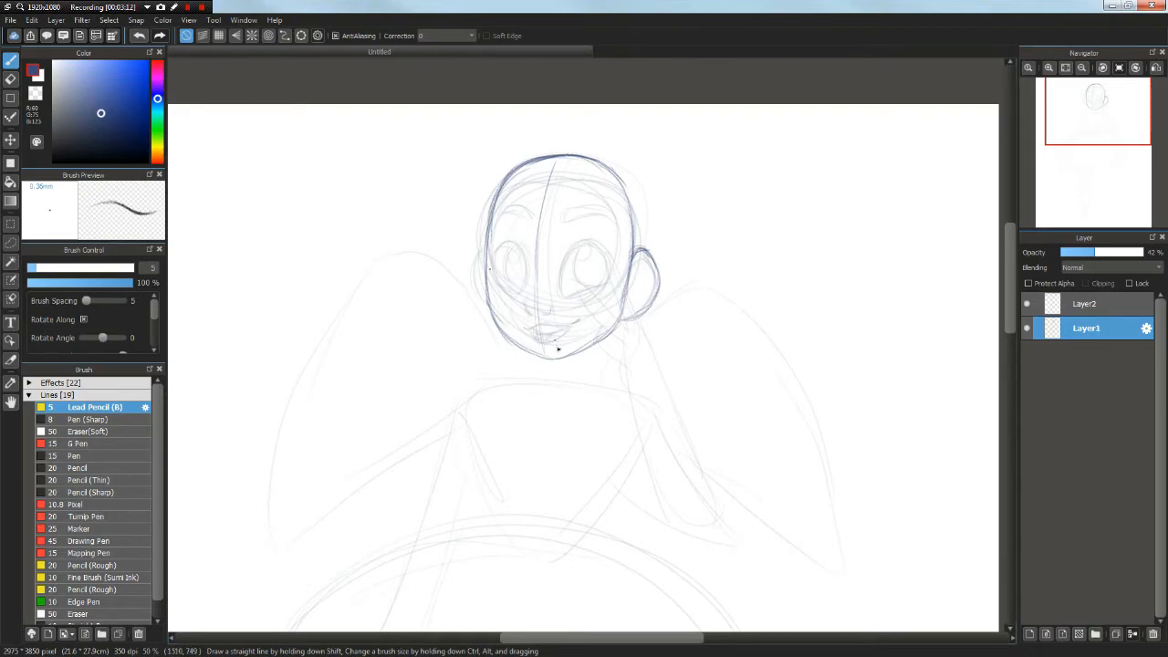
# - Back on Layer2, draw and fill the right eye's winged eyelash
pyautogui.click(11, 243)
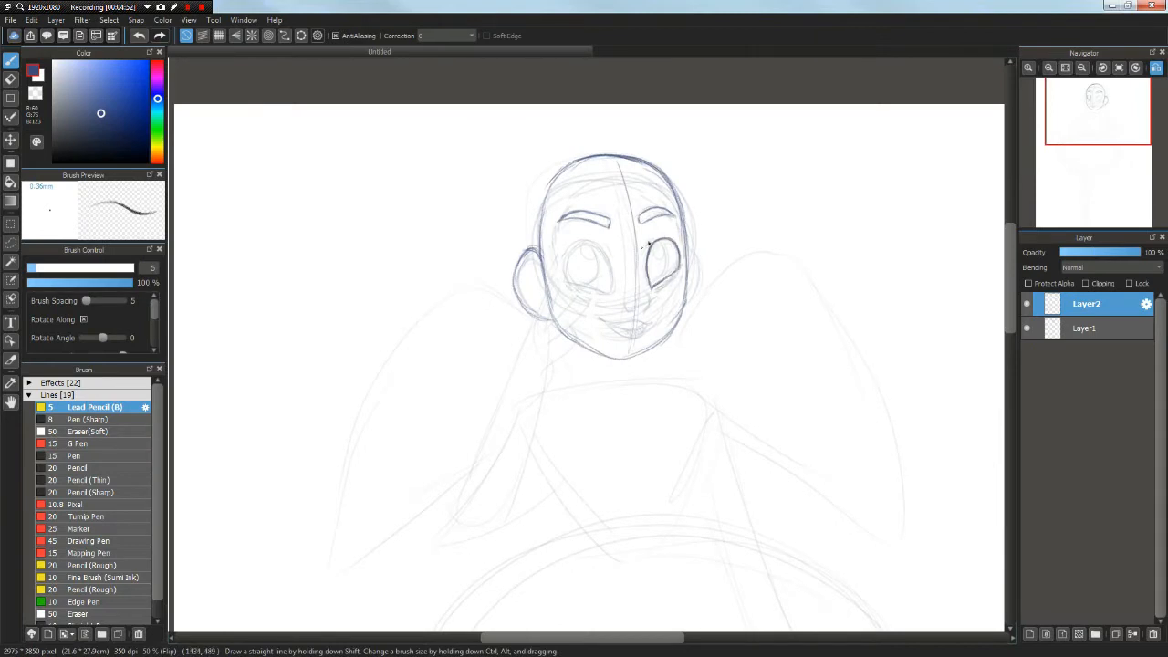
pyautogui.moveTo(653, 260); pyautogui.dragTo(693, 251)
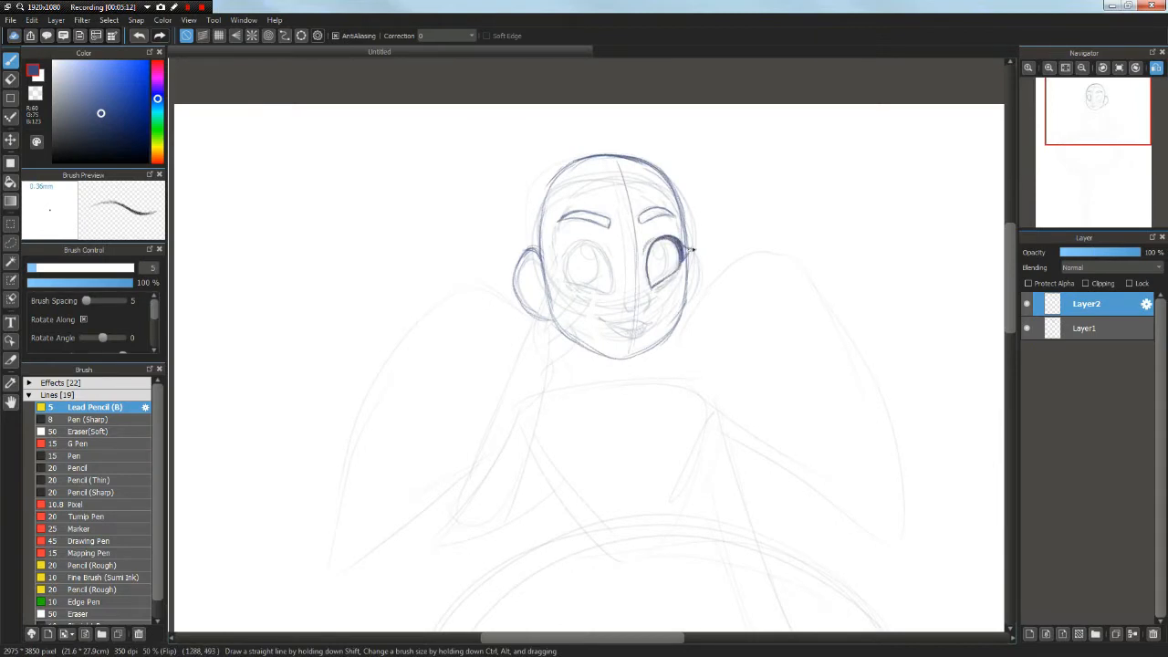
pyautogui.moveTo(694, 251); pyautogui.dragTo(675, 264)
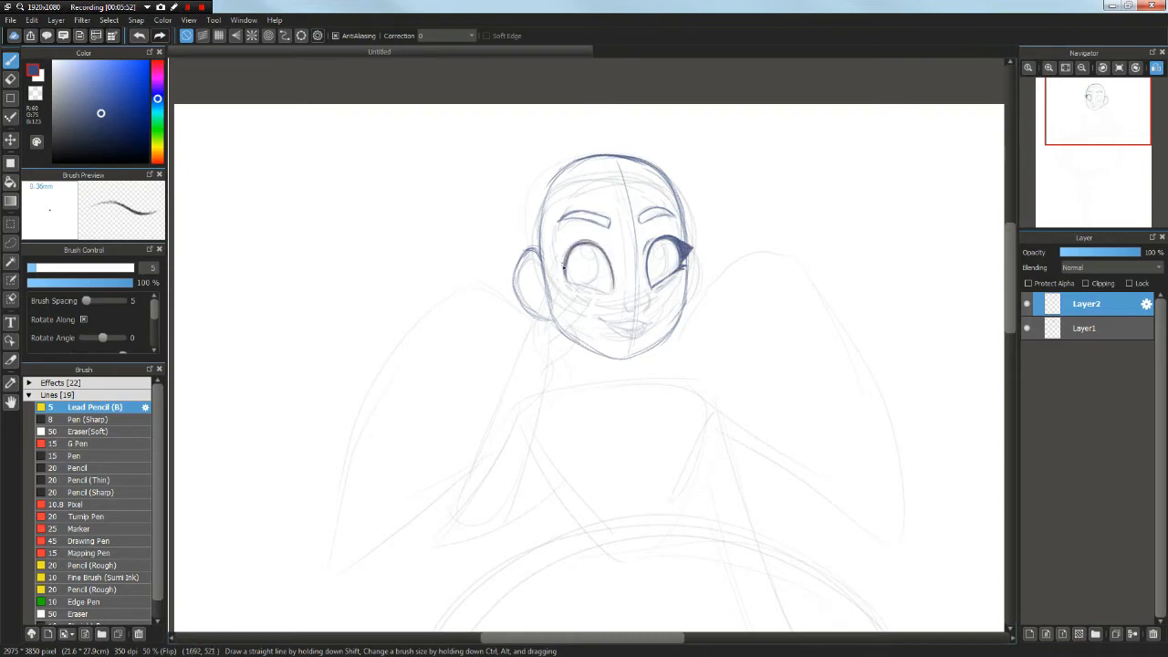
# - Draw the left eye's lash wing, the nose and the smiling mouth
pyautogui.moveTo(547, 273); pyautogui.dragTo(593, 260)
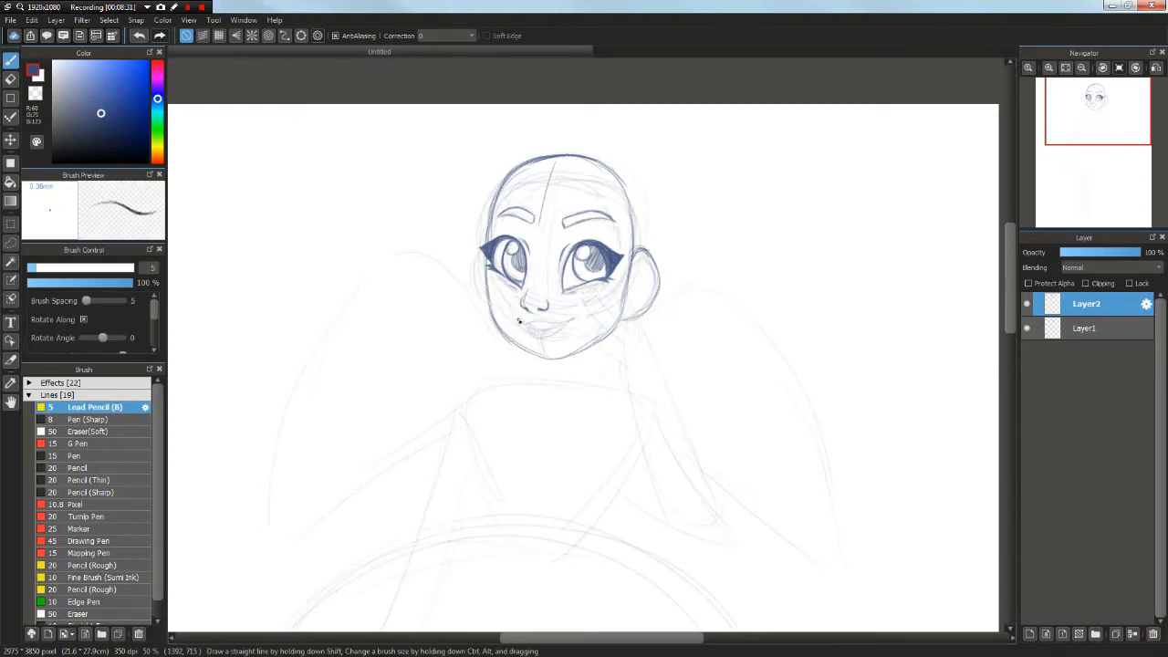
pyautogui.moveTo(520, 319); pyautogui.dragTo(575, 319)
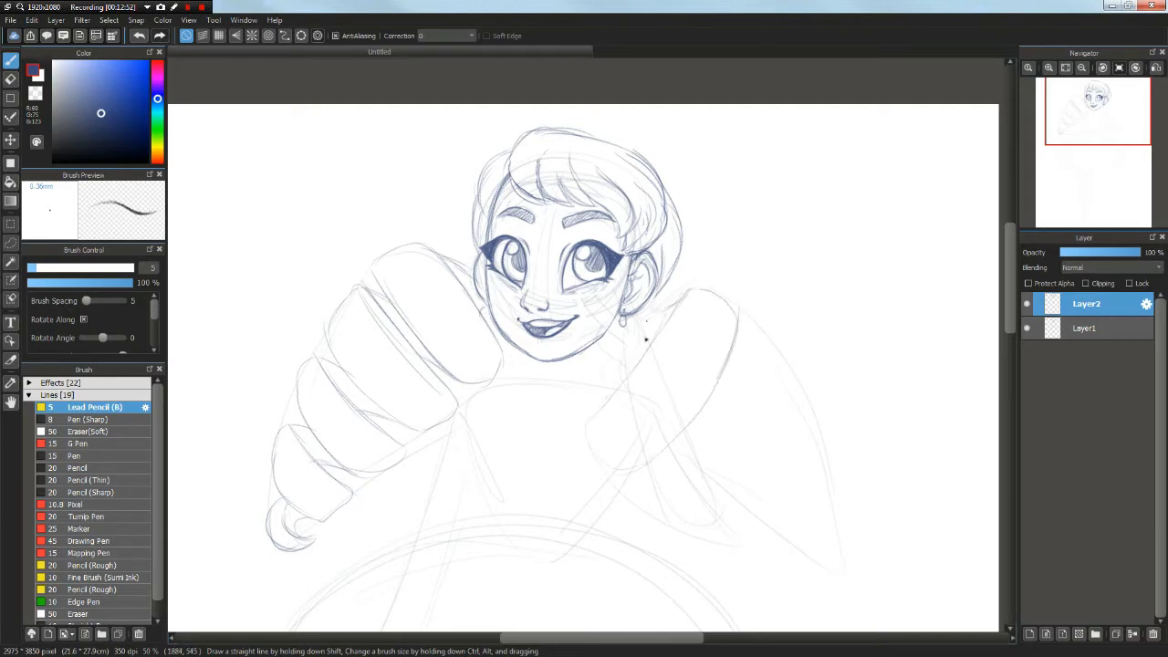
# - Pencil two coiled drill pigtails with ridges, a spiky collar and shoulder lines
pyautogui.moveTo(629, 337); pyautogui.dragTo(666, 523)
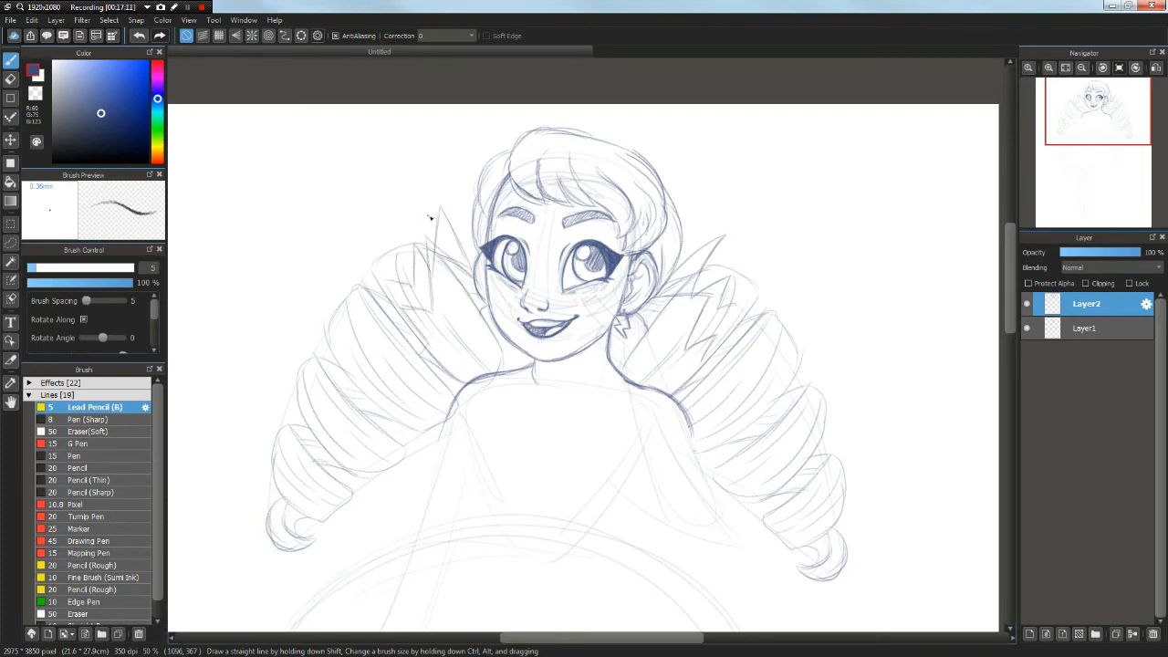
# - Sketch the sleeved bodice, sailor collar, scalloped teardrop waist trim and skirt edge
pyautogui.scroll(-3)
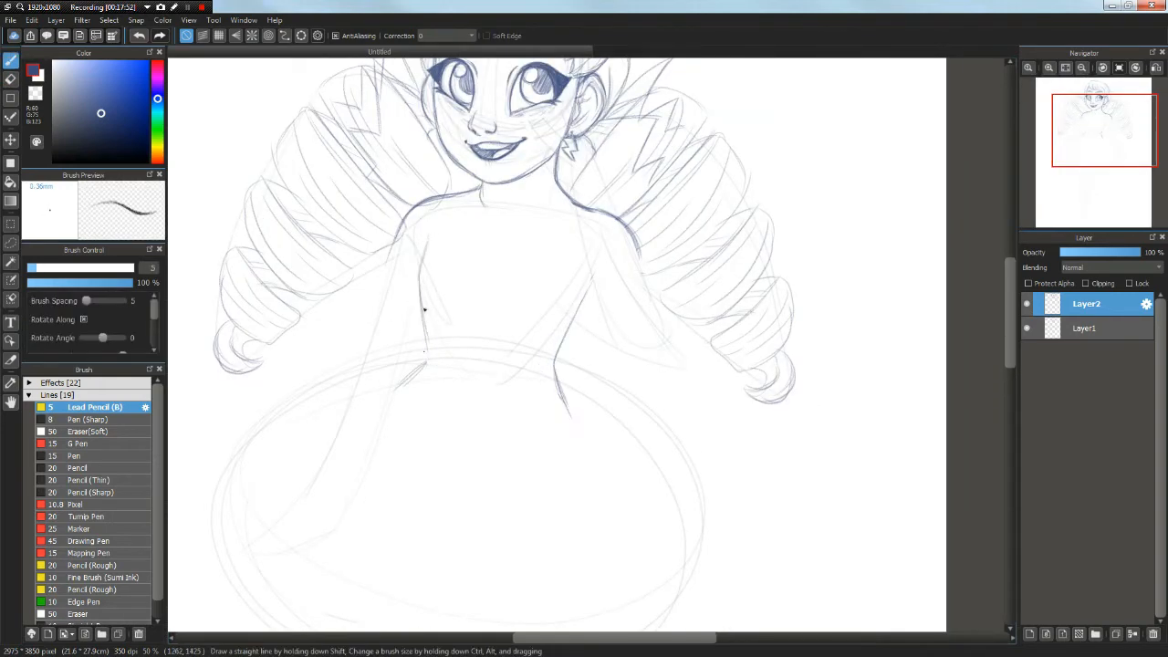
pyautogui.click(1086, 327)
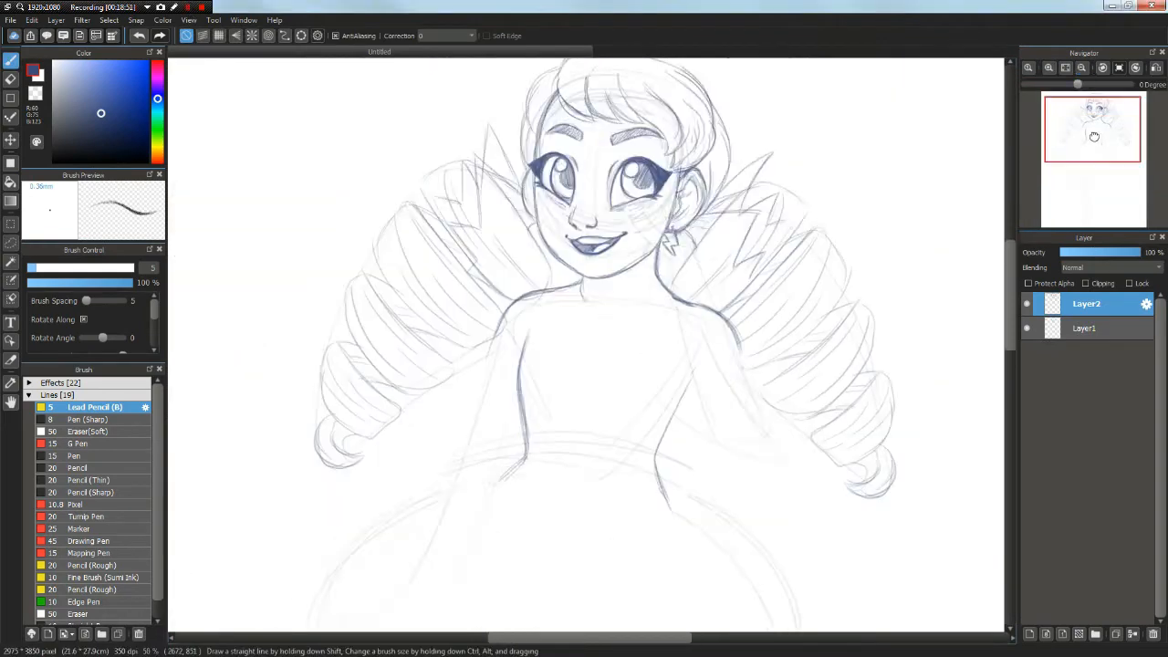
pyautogui.scroll(-3)
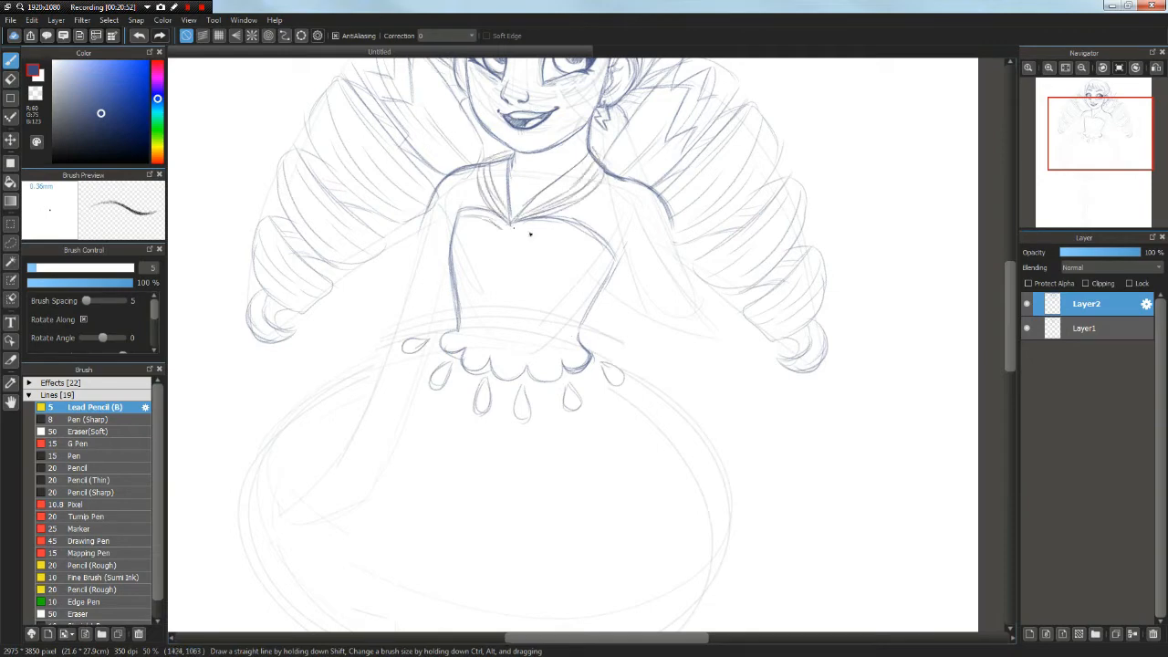
pyautogui.moveTo(511, 232); pyautogui.dragTo(420, 229)
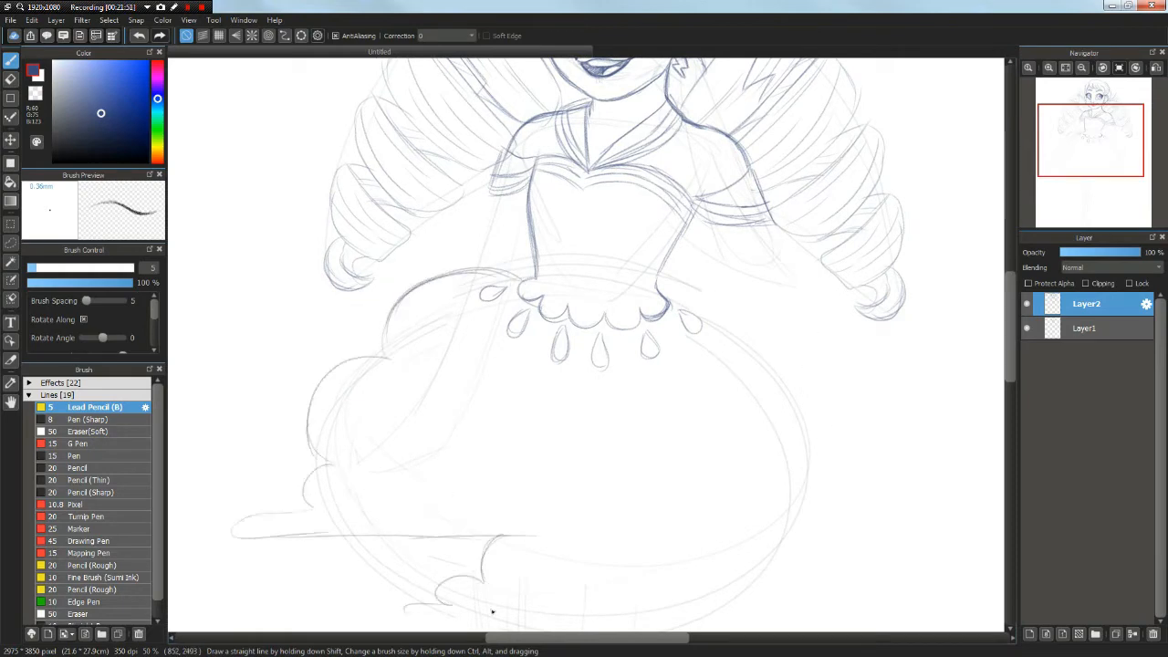
# - Sketch the cloud skirt, raised arm and legs, adjusting the legs with Transform
pyautogui.scroll(-3)
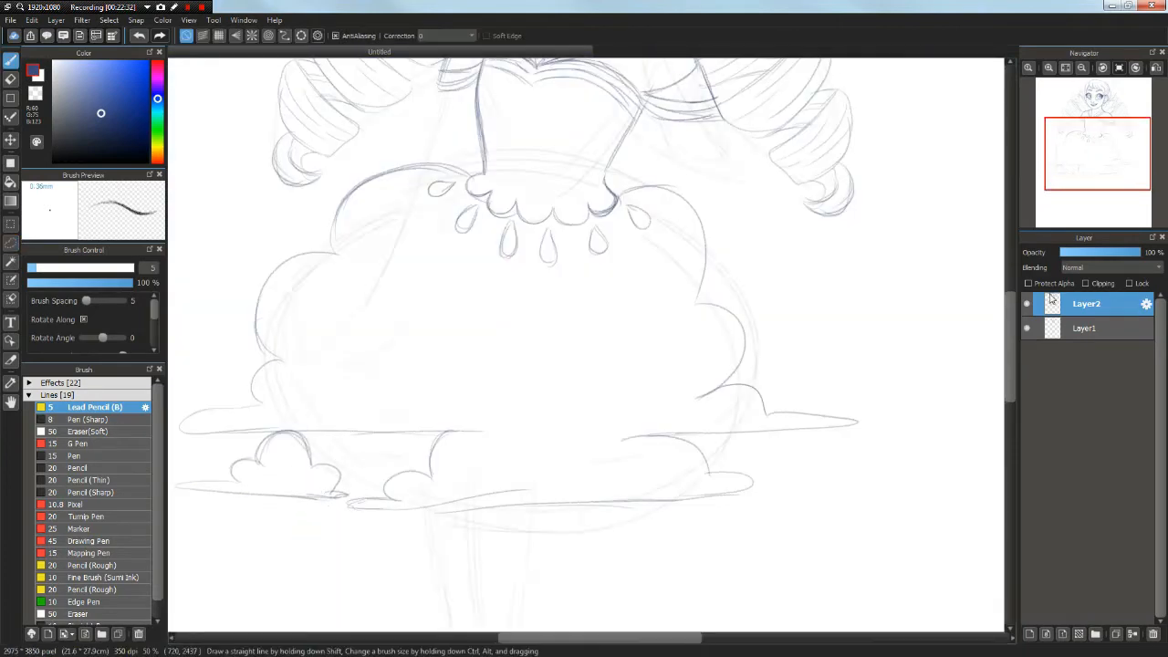
pyautogui.scroll(-3)
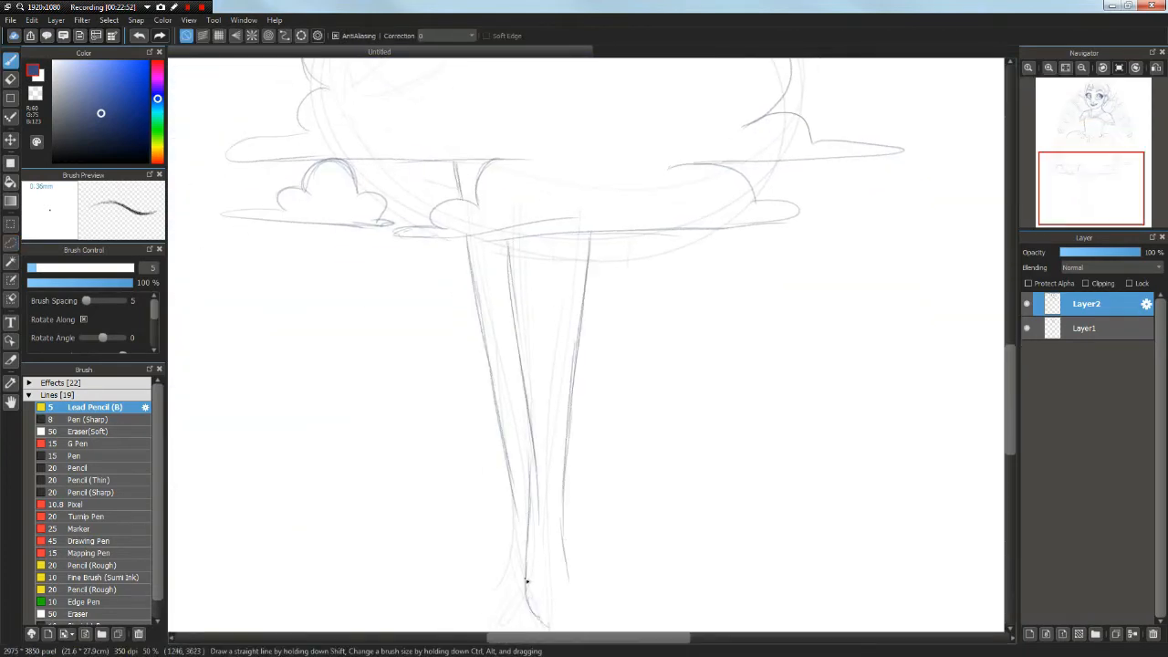
pyautogui.scroll(-3)
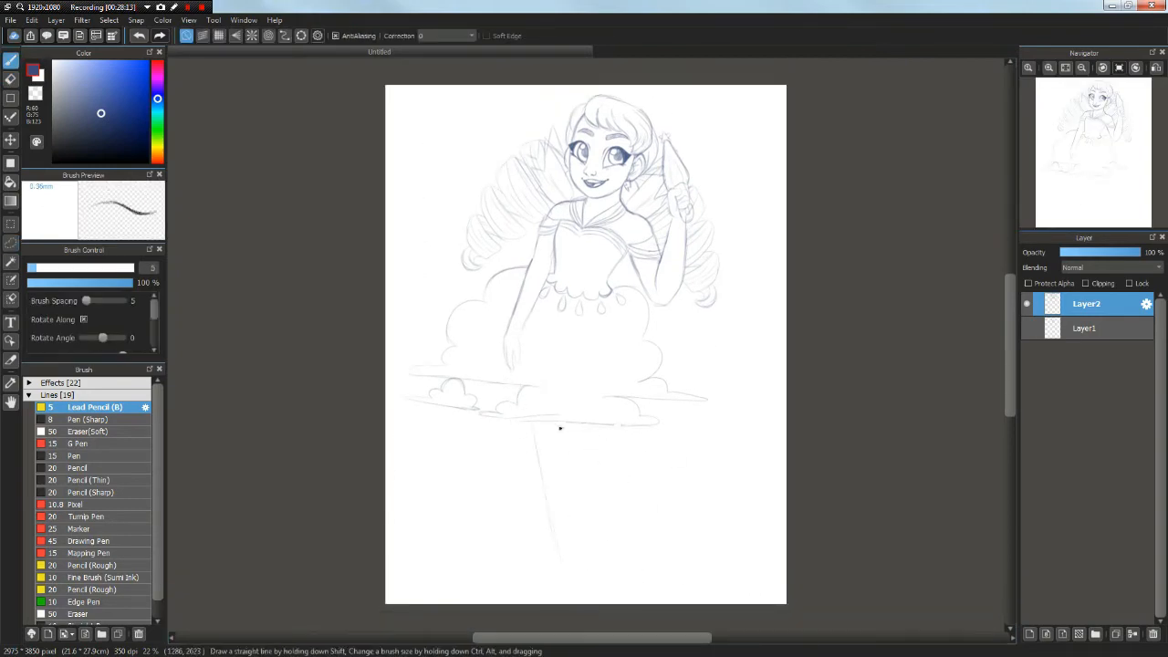
pyautogui.moveTo(560, 429); pyautogui.dragTo(566, 584)
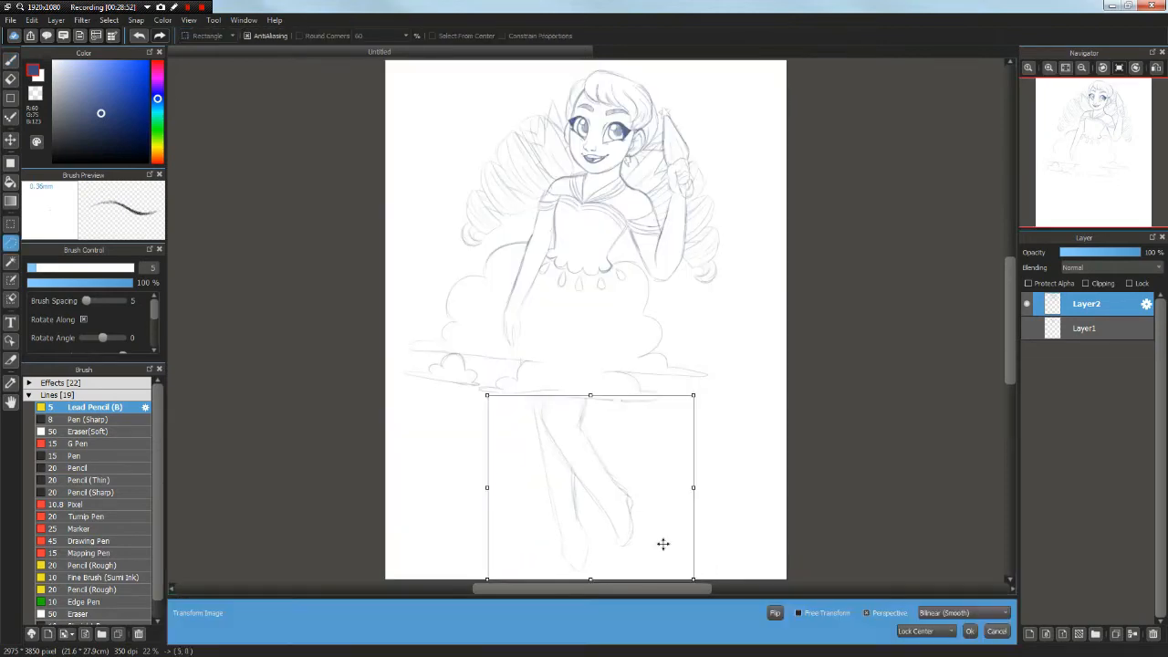
pyautogui.click(1030, 634)
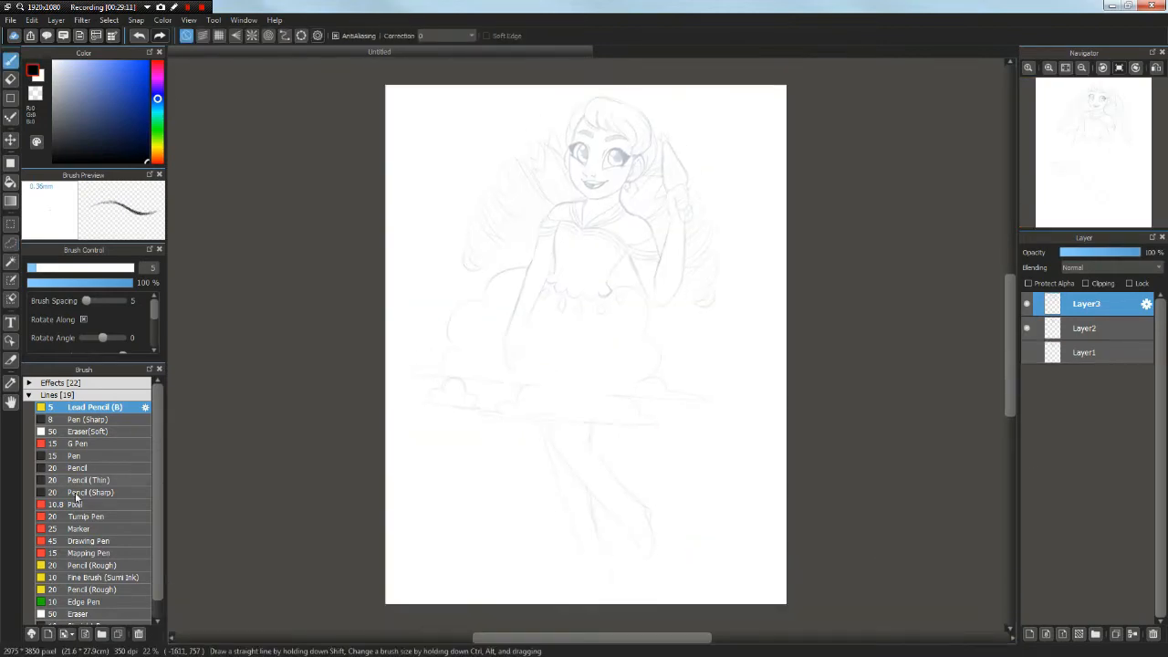
# - With Pen (Sharp), ink the smile, dress bodice, arm cuff and hand
pyautogui.click(90, 419)
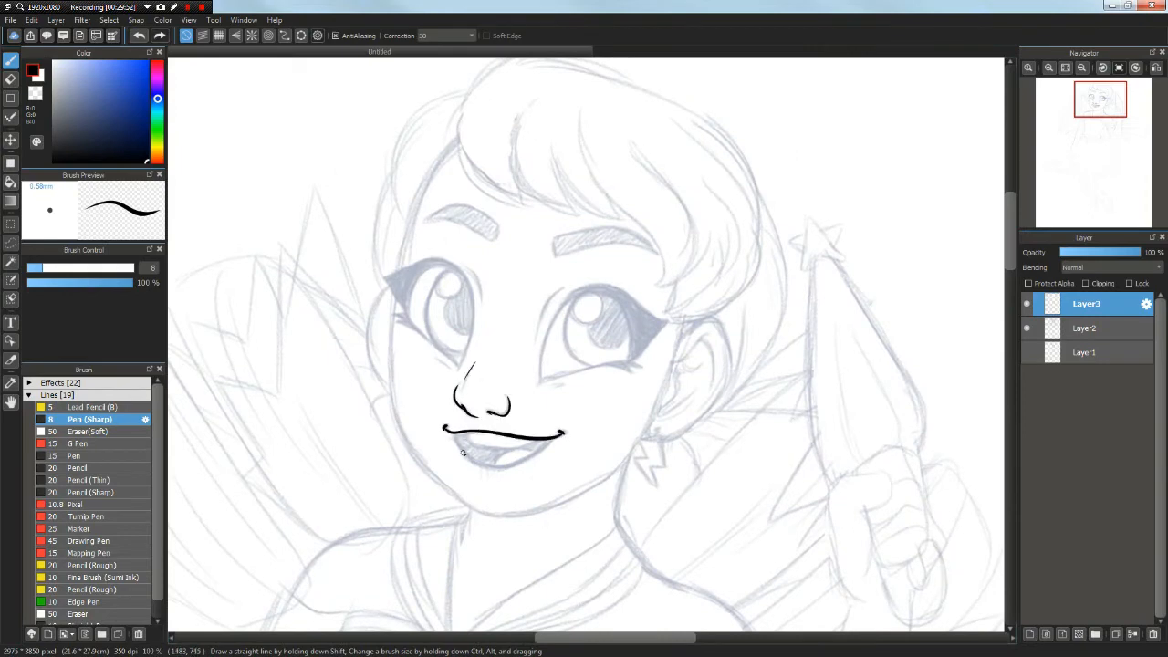
pyautogui.moveTo(397, 292); pyautogui.dragTo(415, 461)
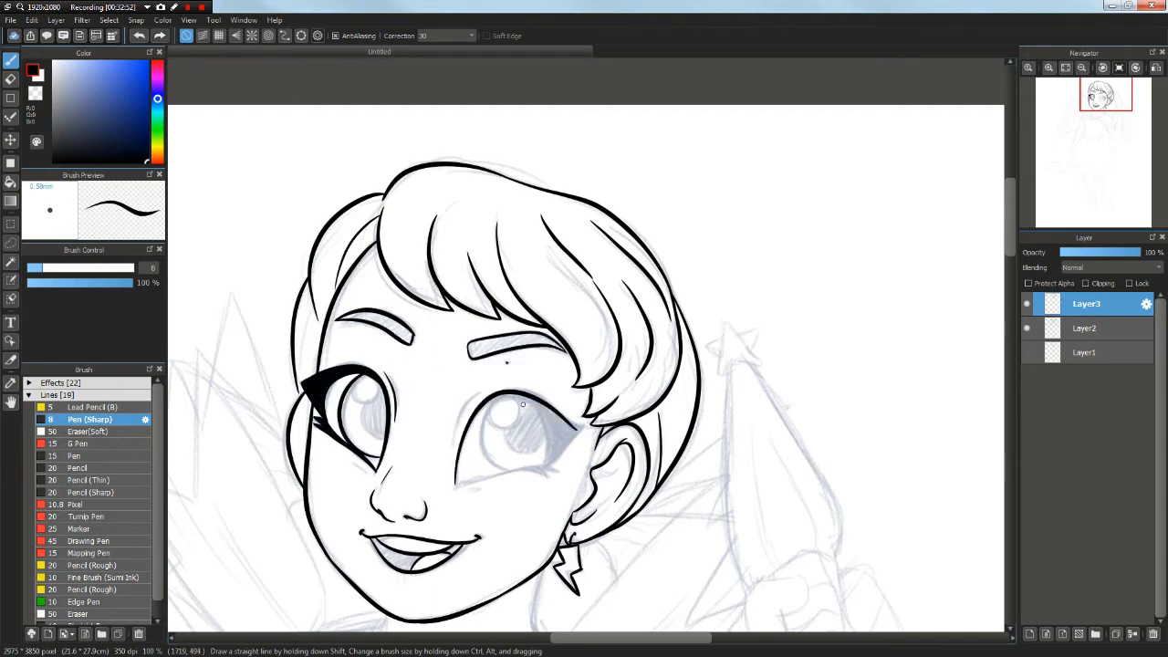
pyautogui.moveTo(511, 402); pyautogui.dragTo(547, 474)
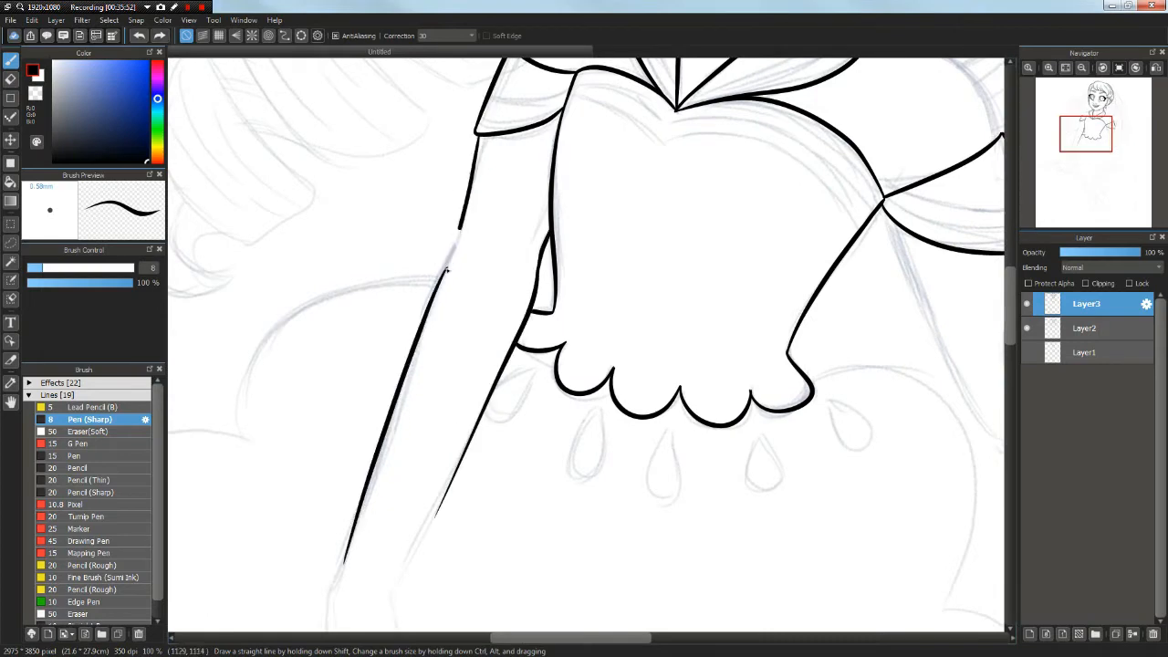
pyautogui.scroll(-3)
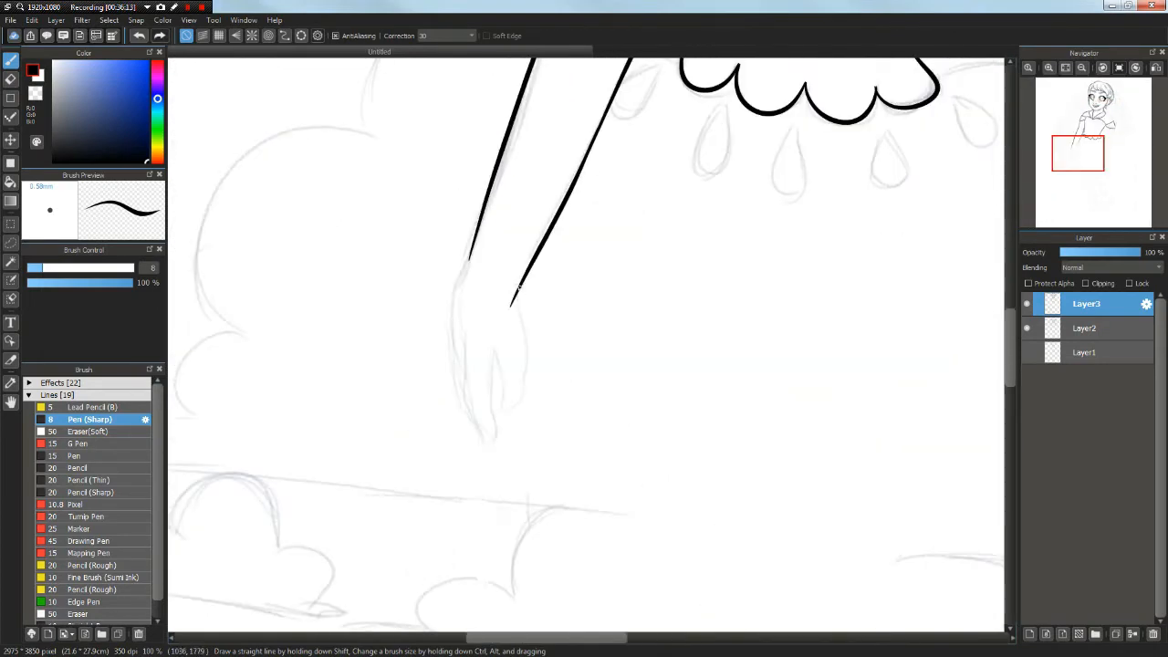
pyautogui.moveTo(511, 283); pyautogui.dragTo(488, 447)
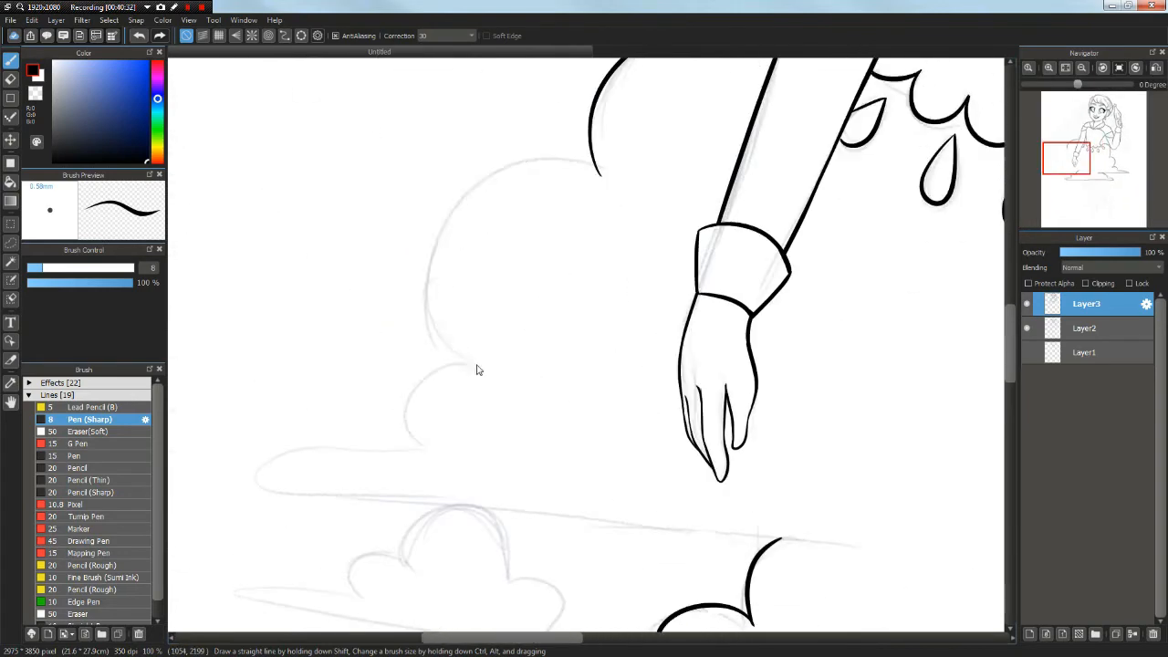
pyautogui.scroll(-3)
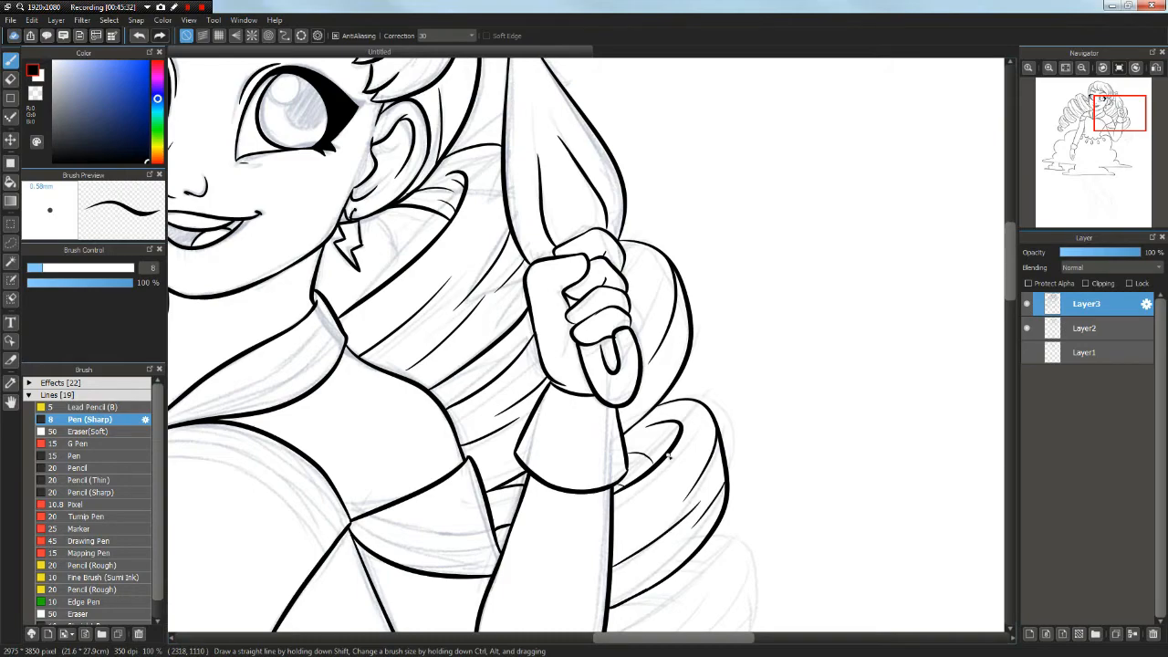
# - Ink the drill pigtails and star-tipped umbrella wand, and add Layer4
pyautogui.scroll(-3)
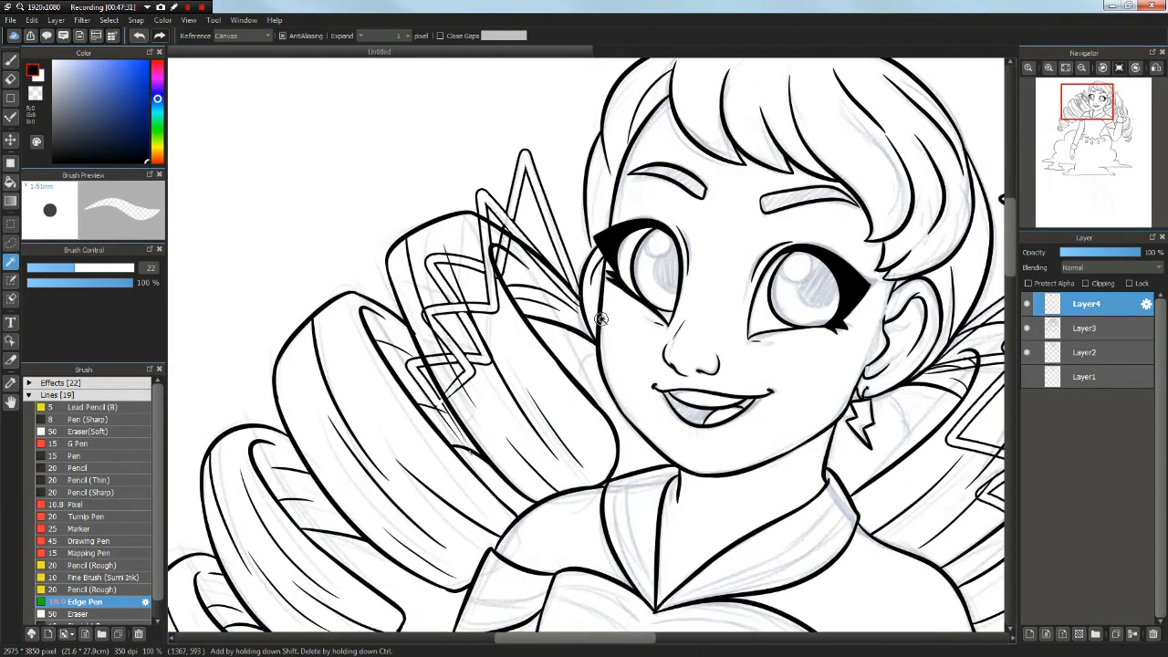
pyautogui.click(89, 419)
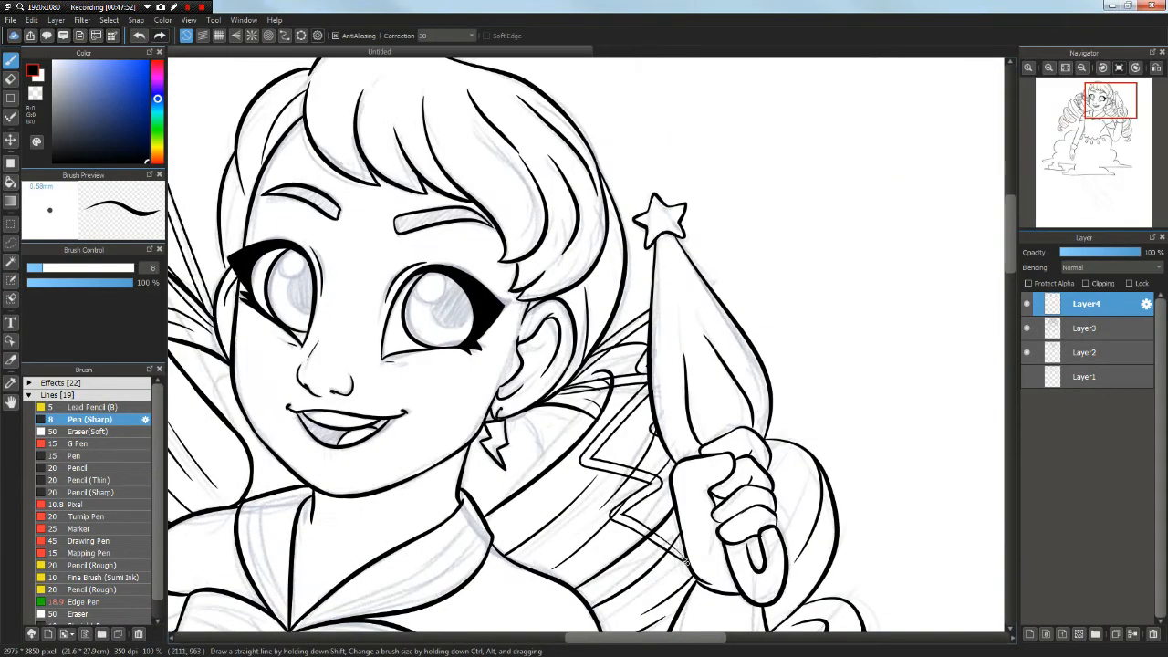
# - Erase overlapping ink on Layer3 where bolts cross the pigtails, then pick a fill colour
pyautogui.click(1084, 327)
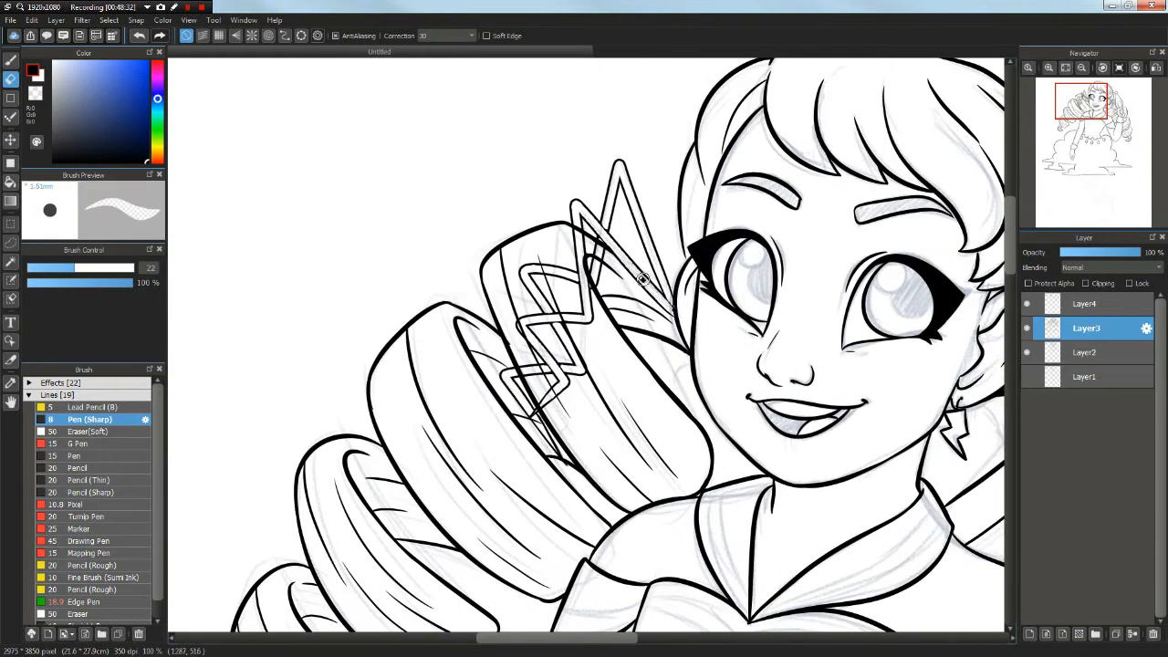
pyautogui.moveTo(638, 279); pyautogui.dragTo(548, 370)
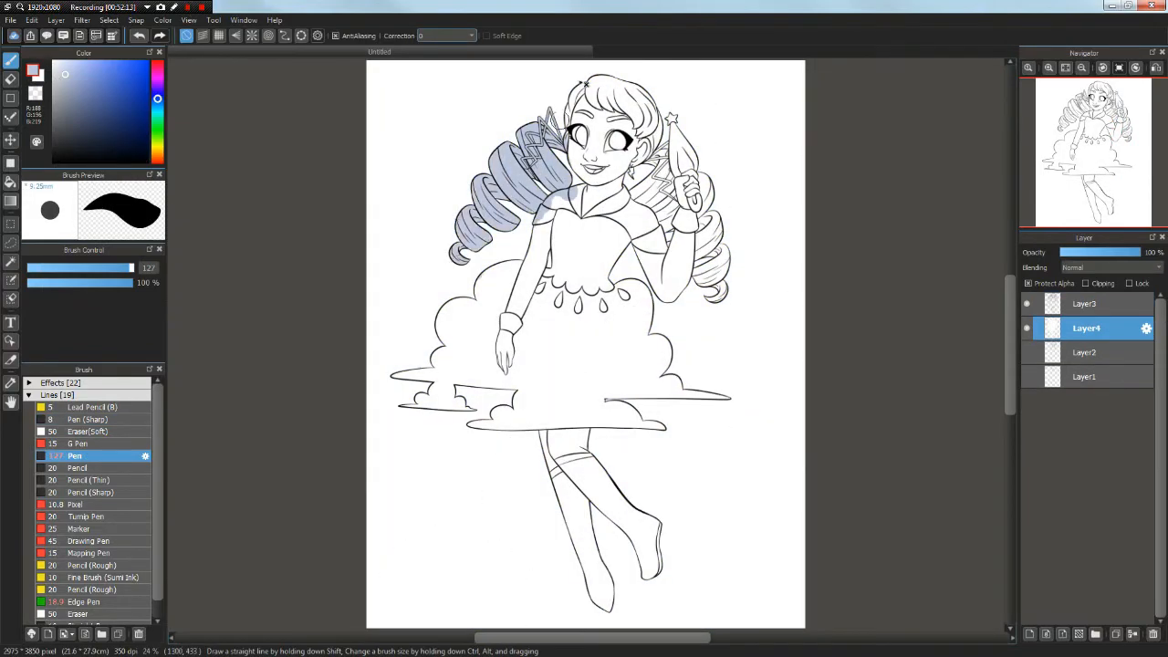
pyautogui.click(73, 78)
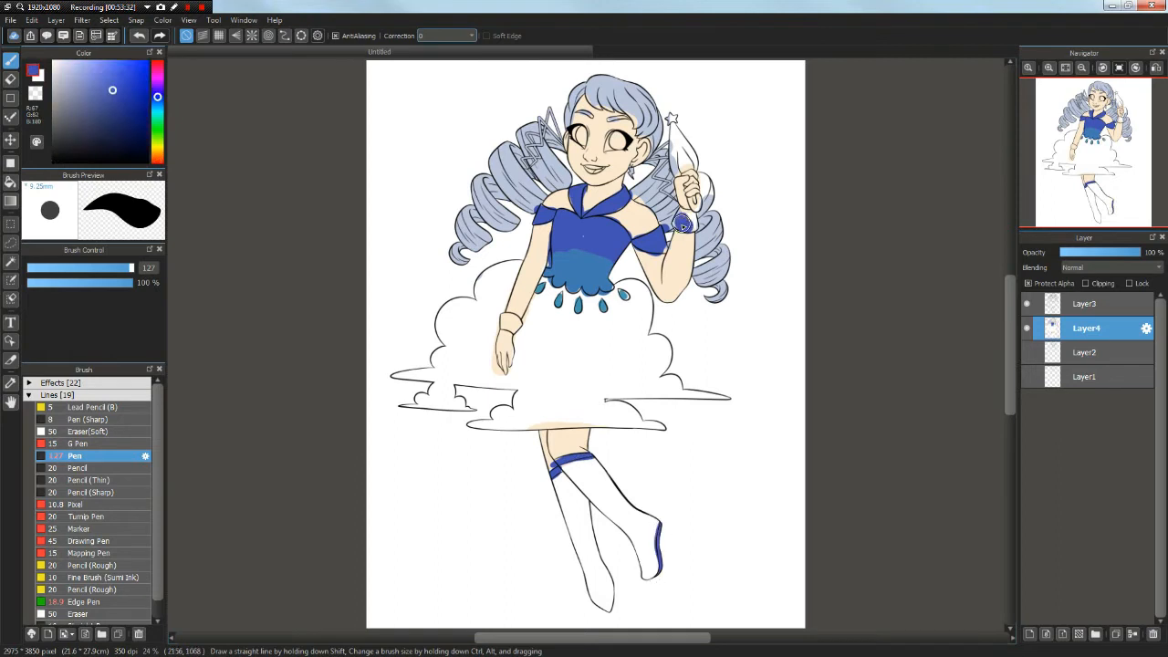
# - Fill blue irises, a purple umbrella canopy, and yellow bolts, star and earring
pyautogui.click(102, 64)
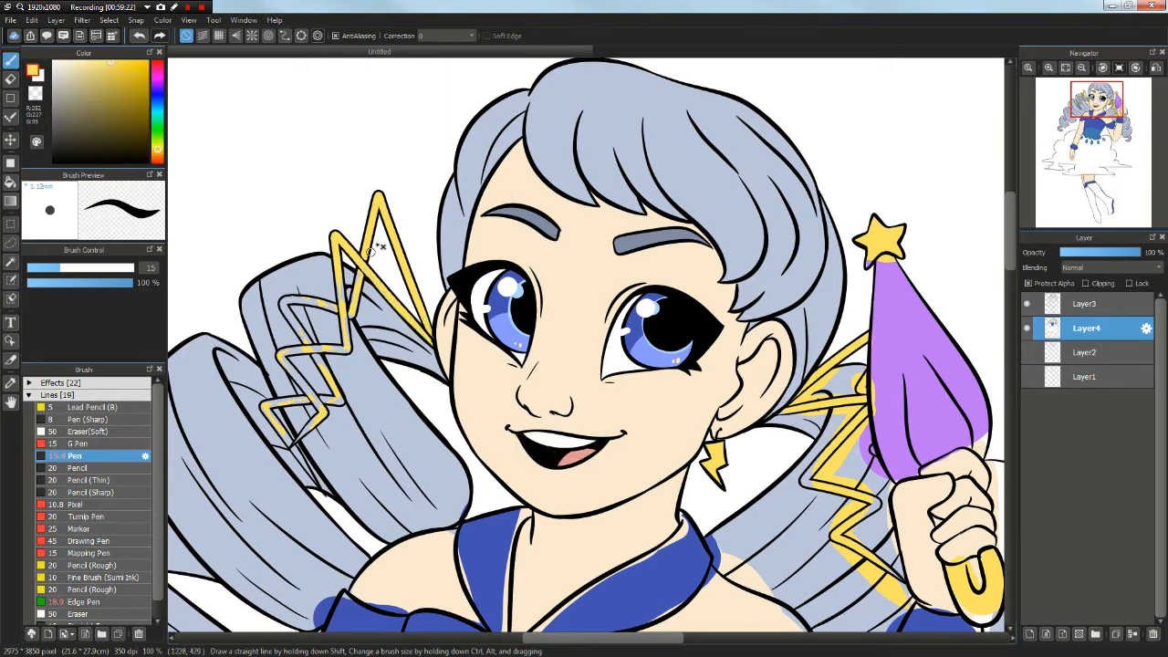
# - Stripe the collar and cuffs white, grade the waistband blue, and colour raindrops light blue
pyautogui.moveTo(370, 248); pyautogui.dragTo(338, 350)
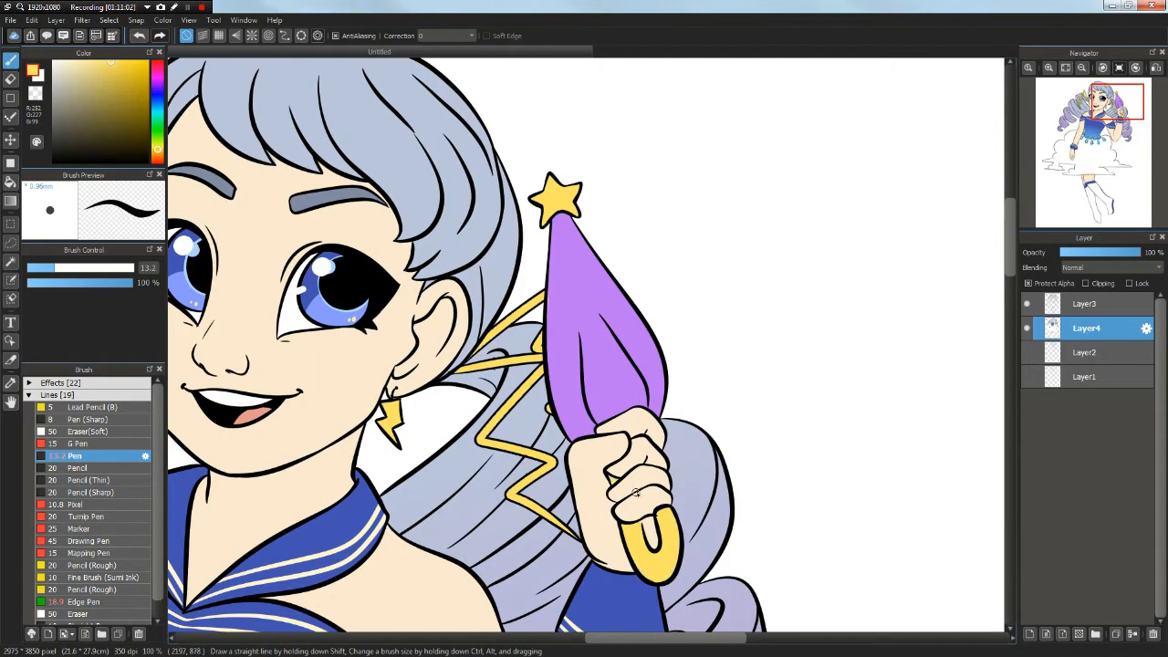
pyautogui.scroll(-3)
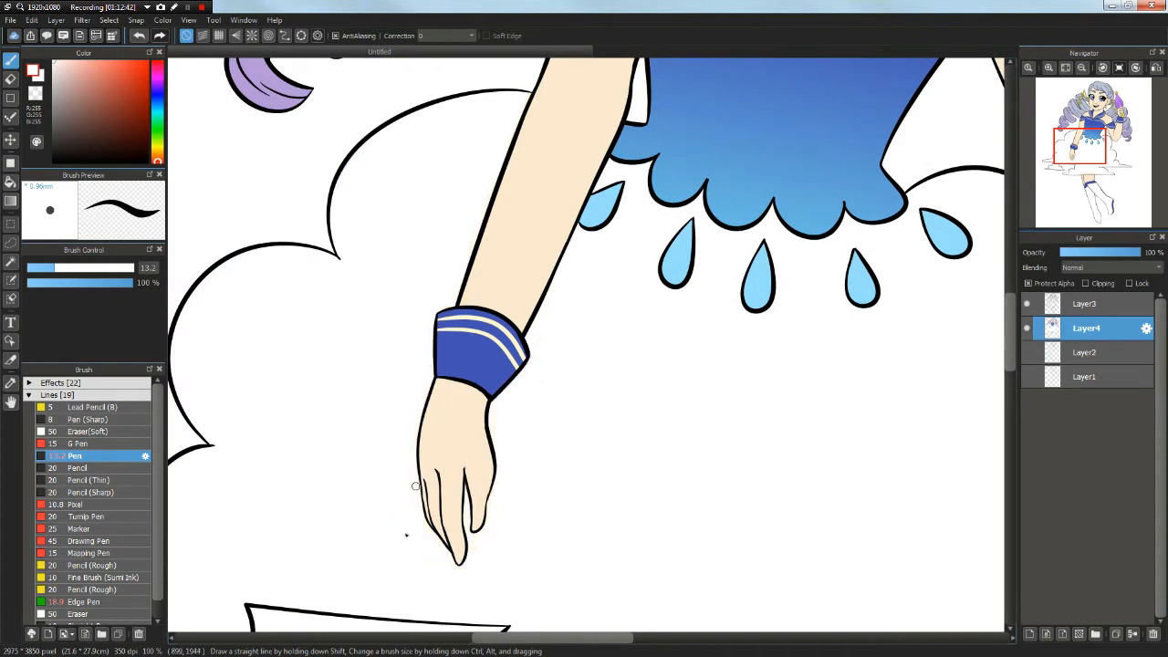
# - Scroll the canvas while painting pink blush and skin shading on clipped Layer5
pyautogui.scroll(-3)
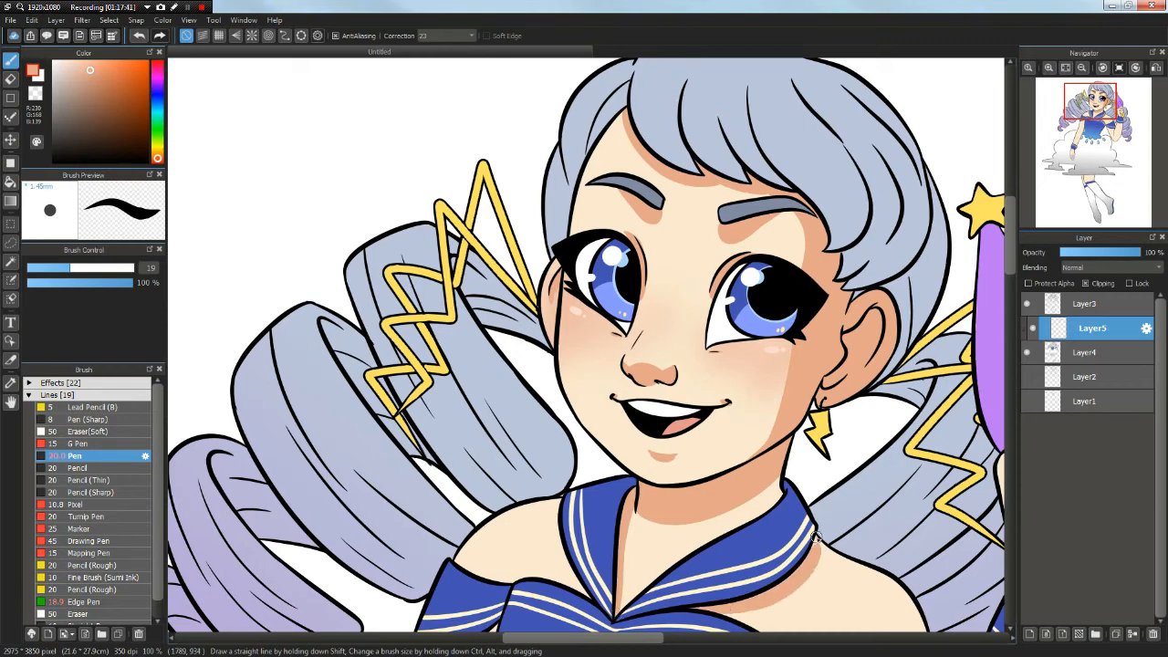
# - Scroll while shading arms and neck, then adding darker hair strands on clipped Layer6
pyautogui.scroll(-3)
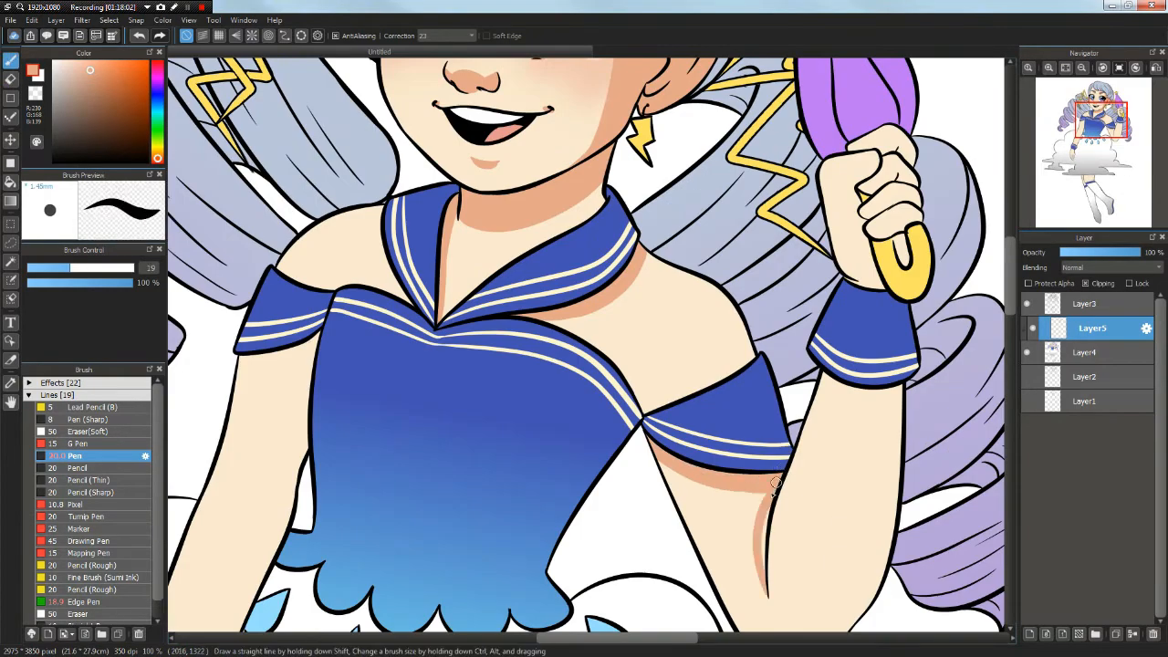
pyautogui.scroll(-3)
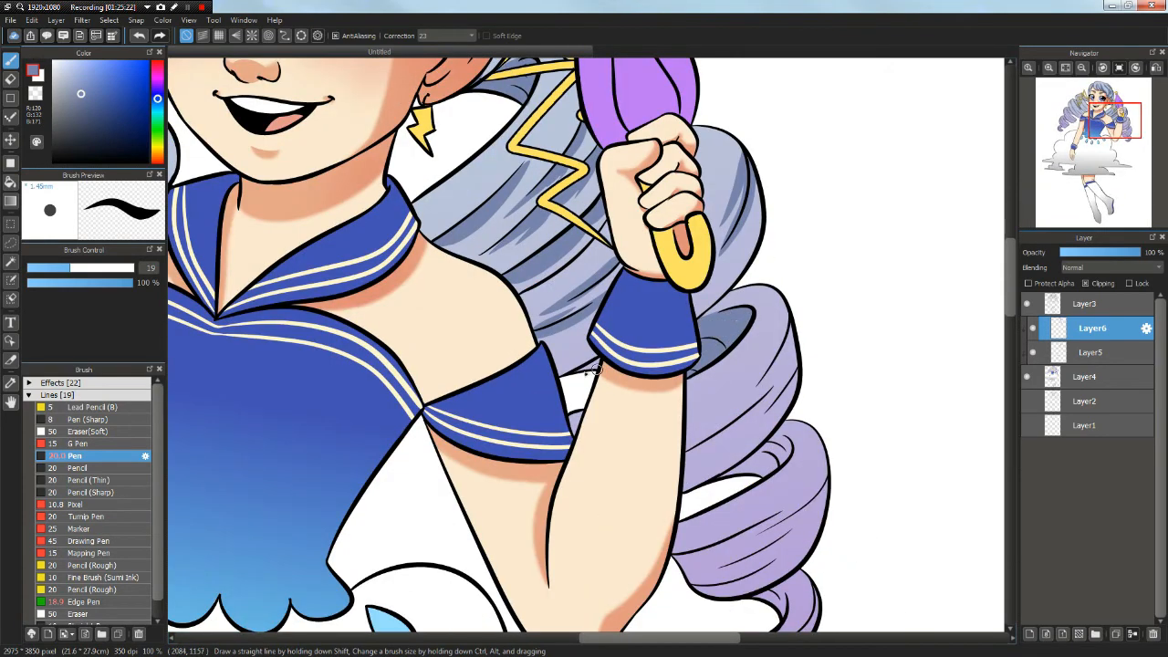
pyautogui.scroll(-3)
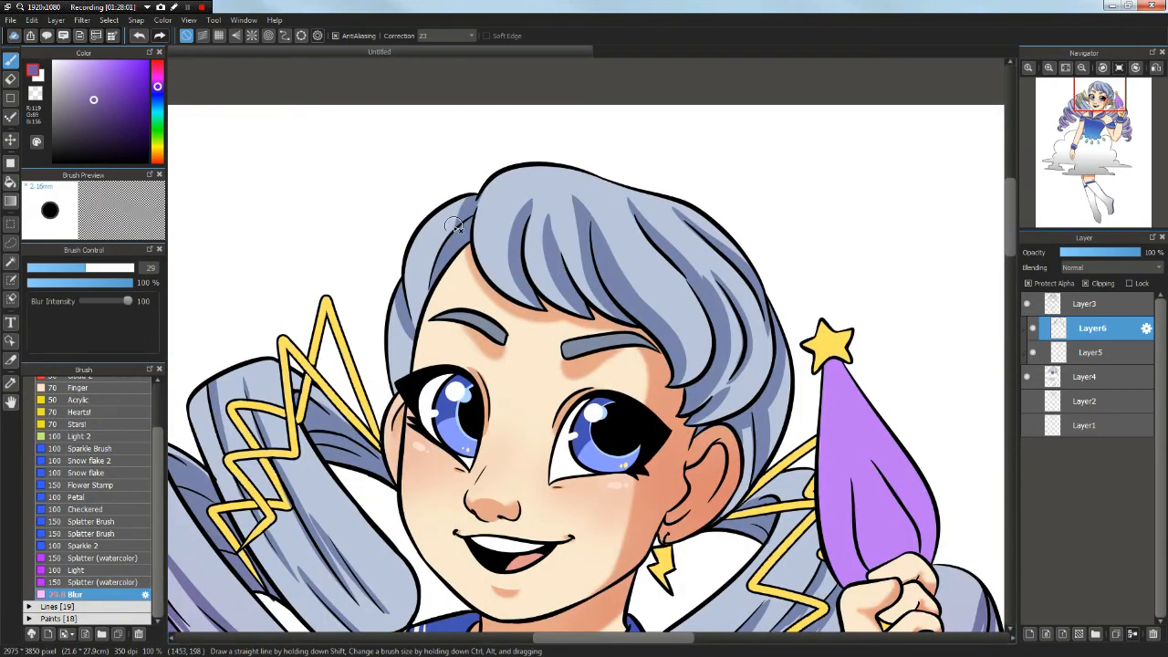
pyautogui.moveTo(566, 169)
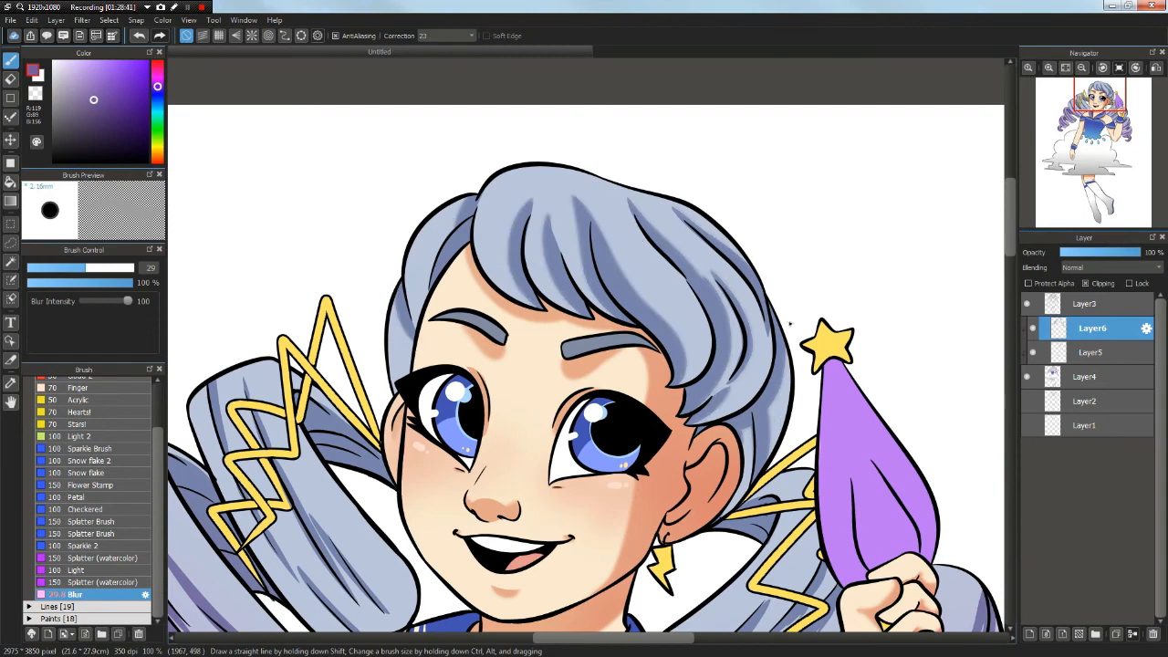
pyautogui.scroll(-3)
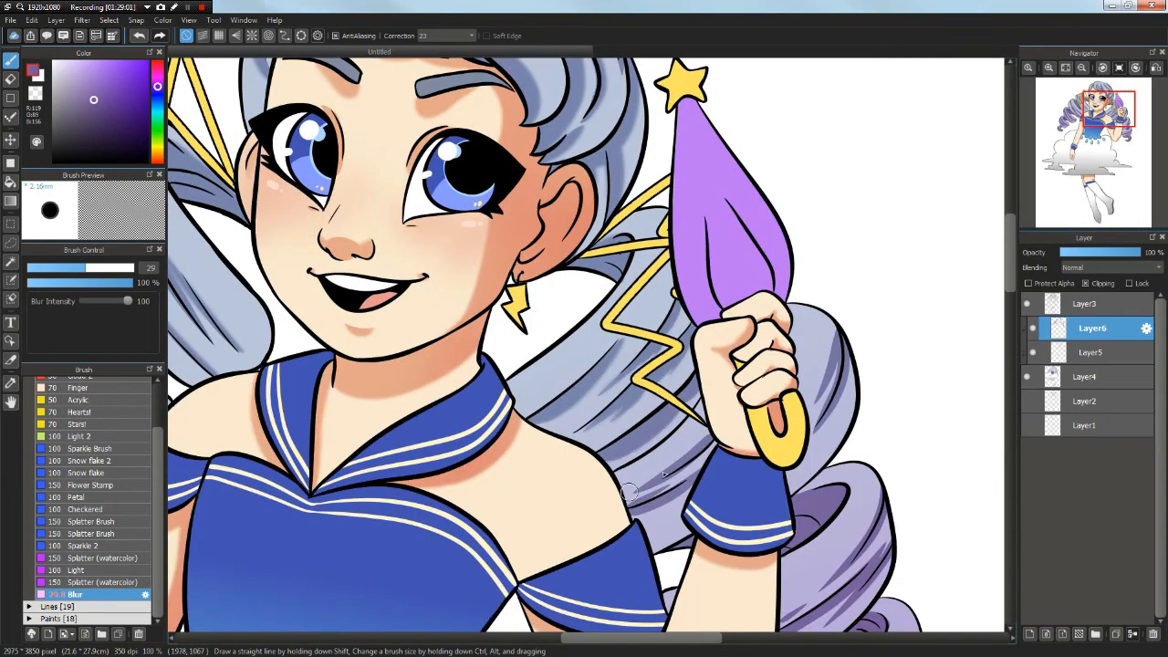
pyautogui.scroll(-3)
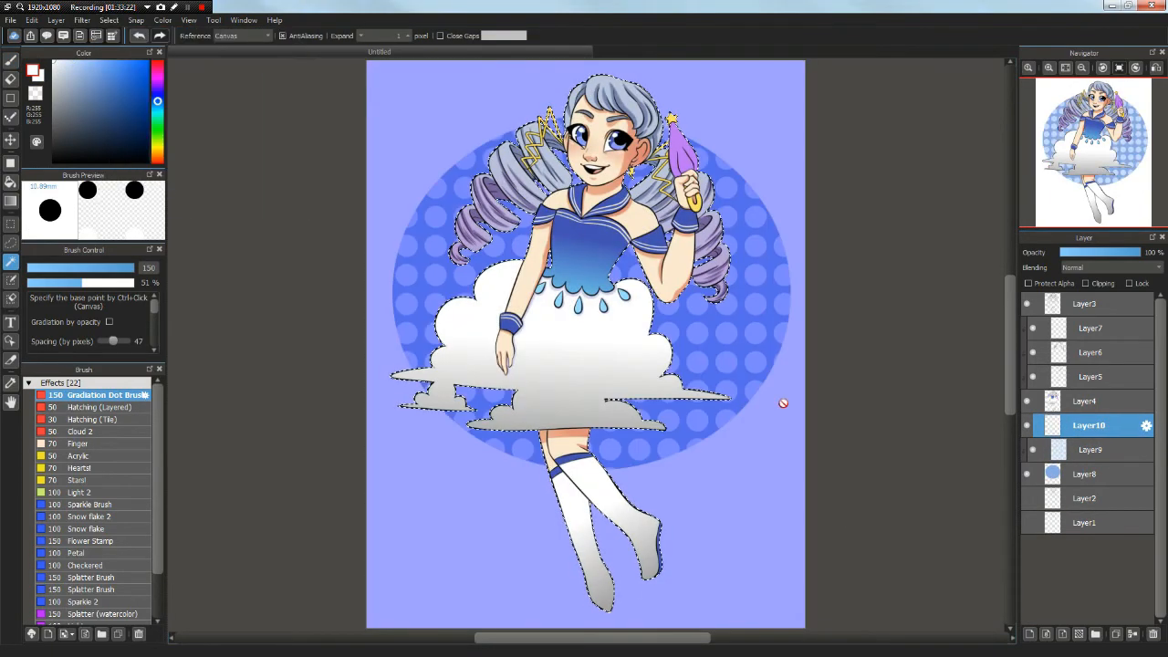
# - Select Layer3 in the Layer panel after clearing the character selection
pyautogui.click(1085, 303)
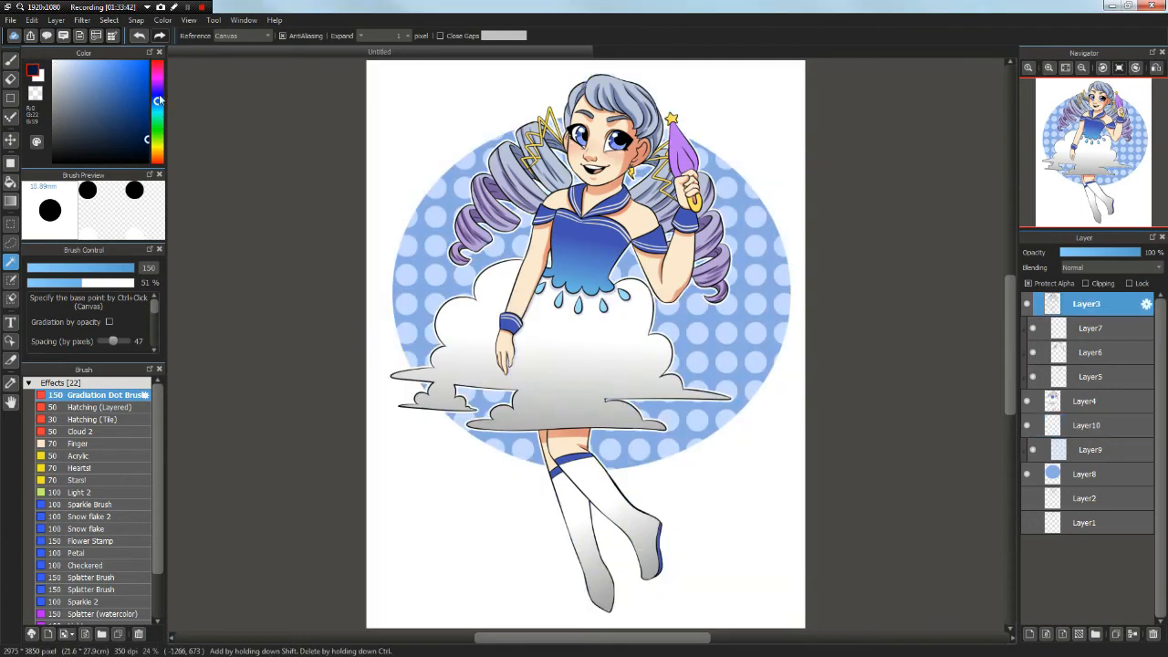